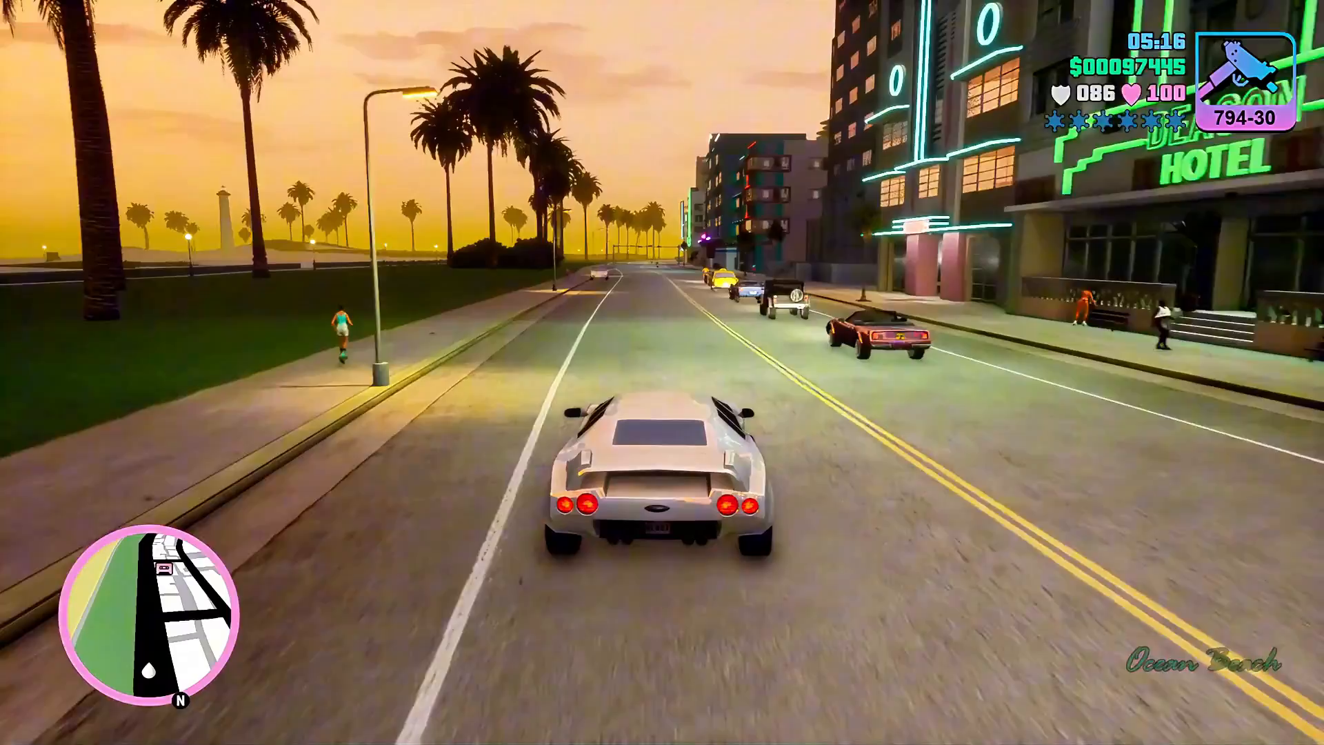
Browse the list of control profiles available for import on Input Controls.
key("w")
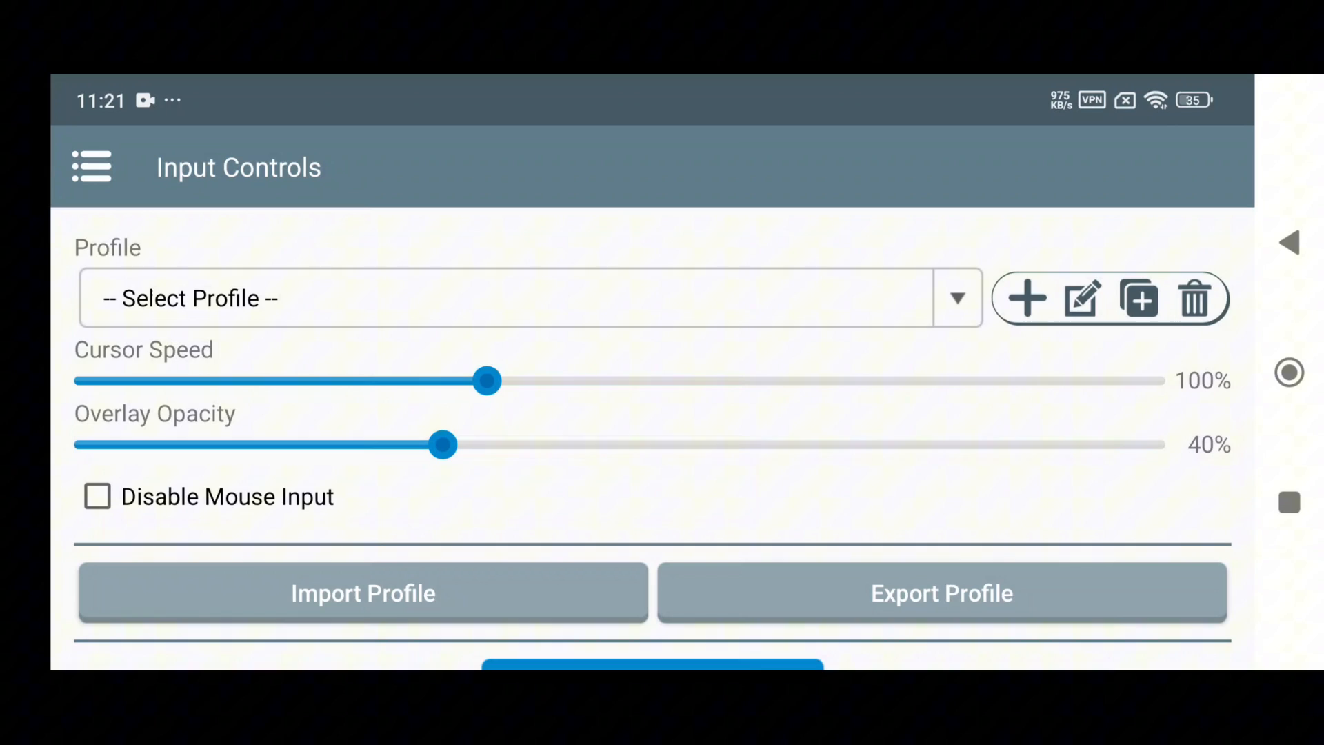
scroll("down", 3)
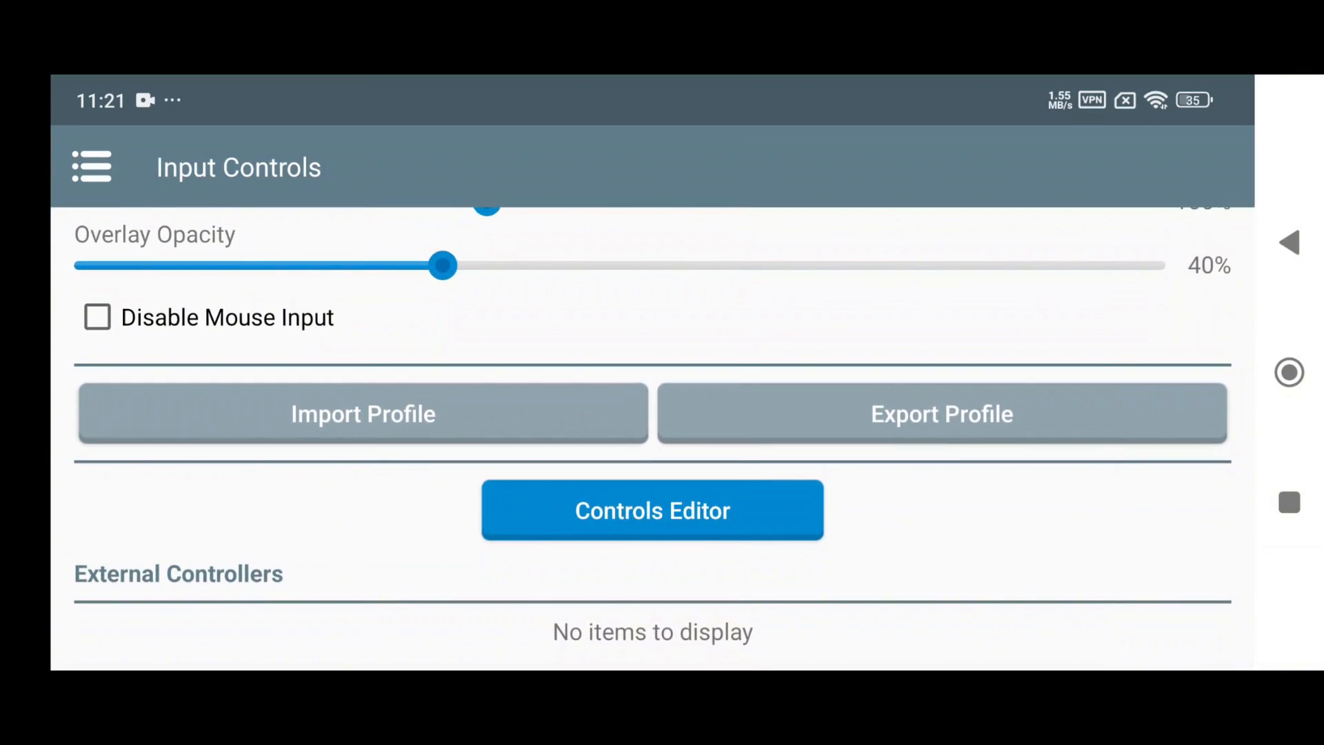
left_click(361, 413)
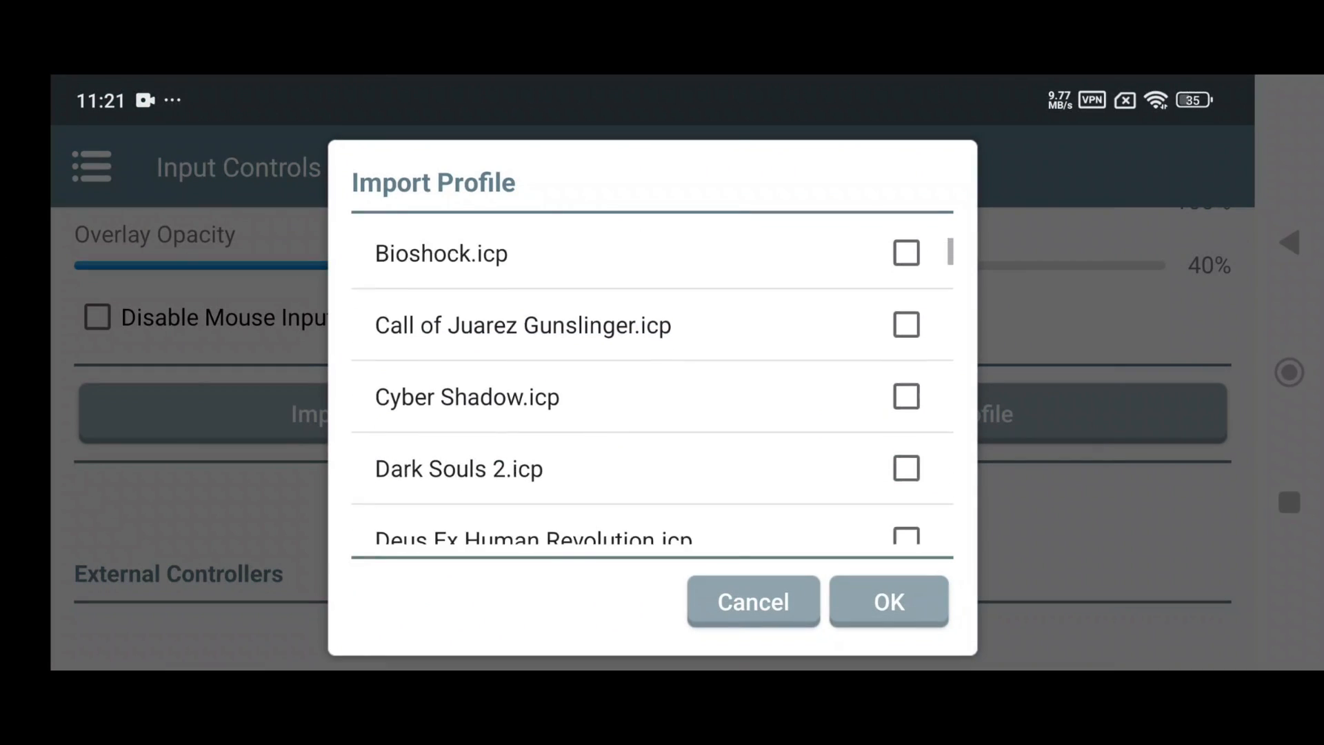
scroll("down", 3)
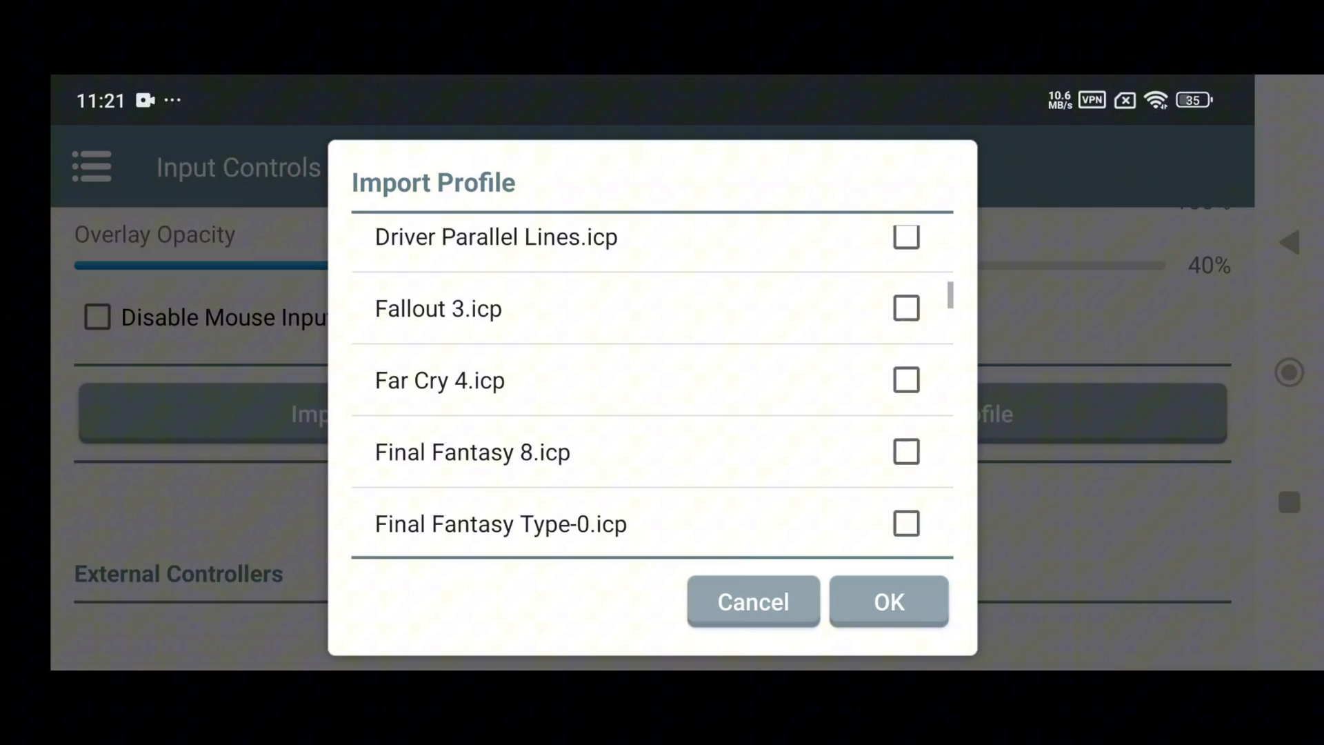
scroll("down", 3)
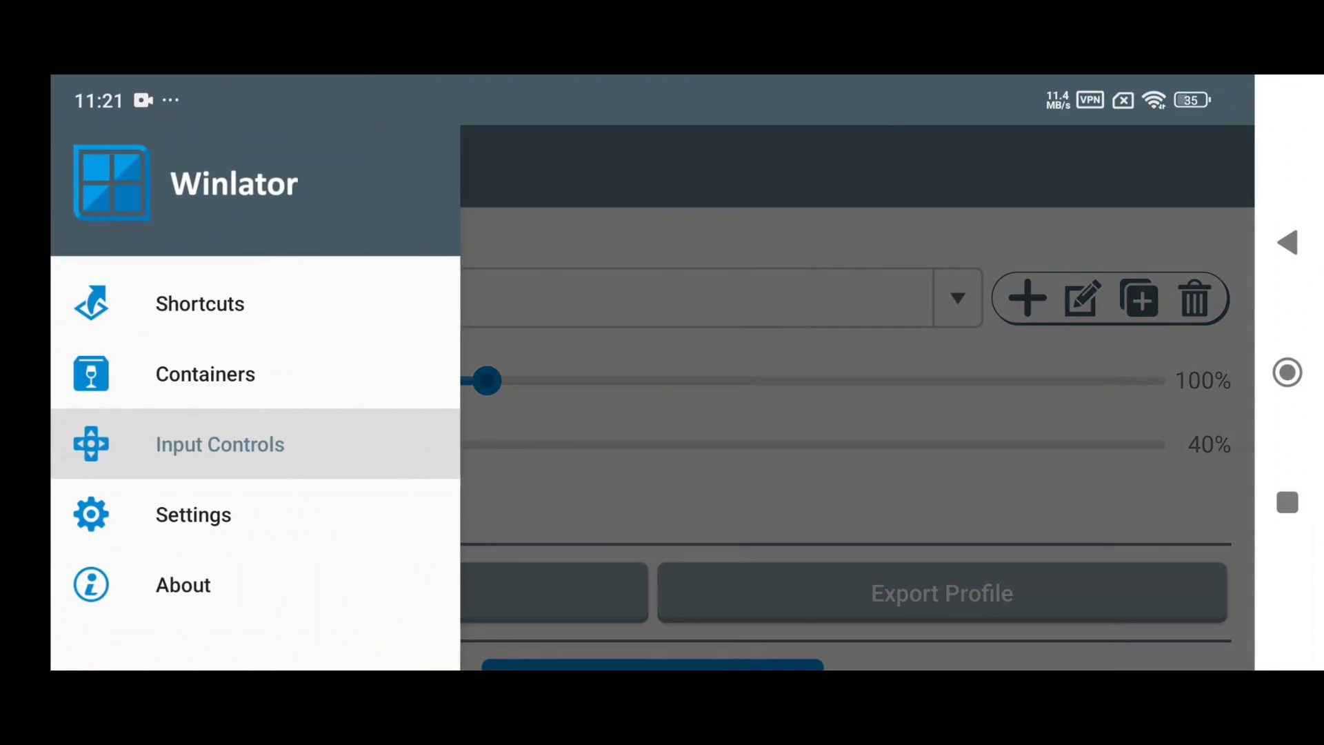
In Settings, enable Move Cursor to Touchpoint and keep the language as English.
left_click(192, 514)
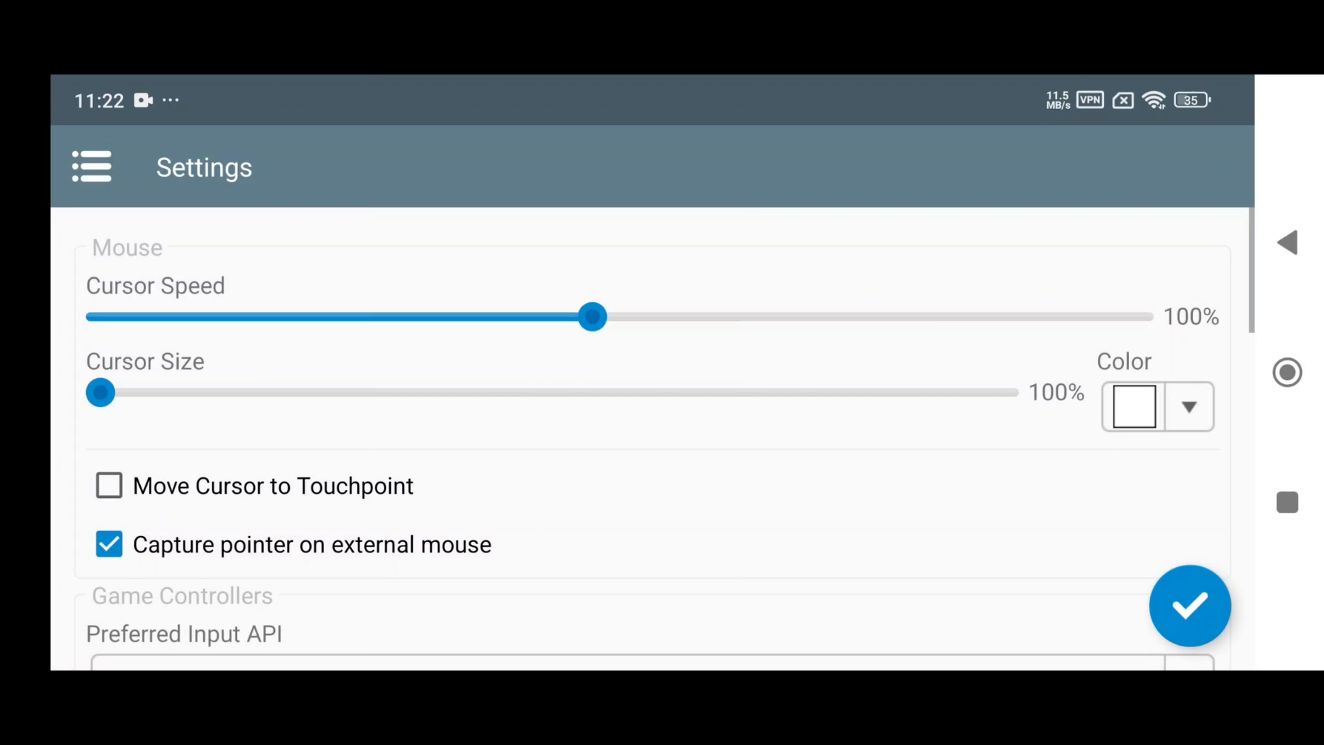
left_click(109, 486)
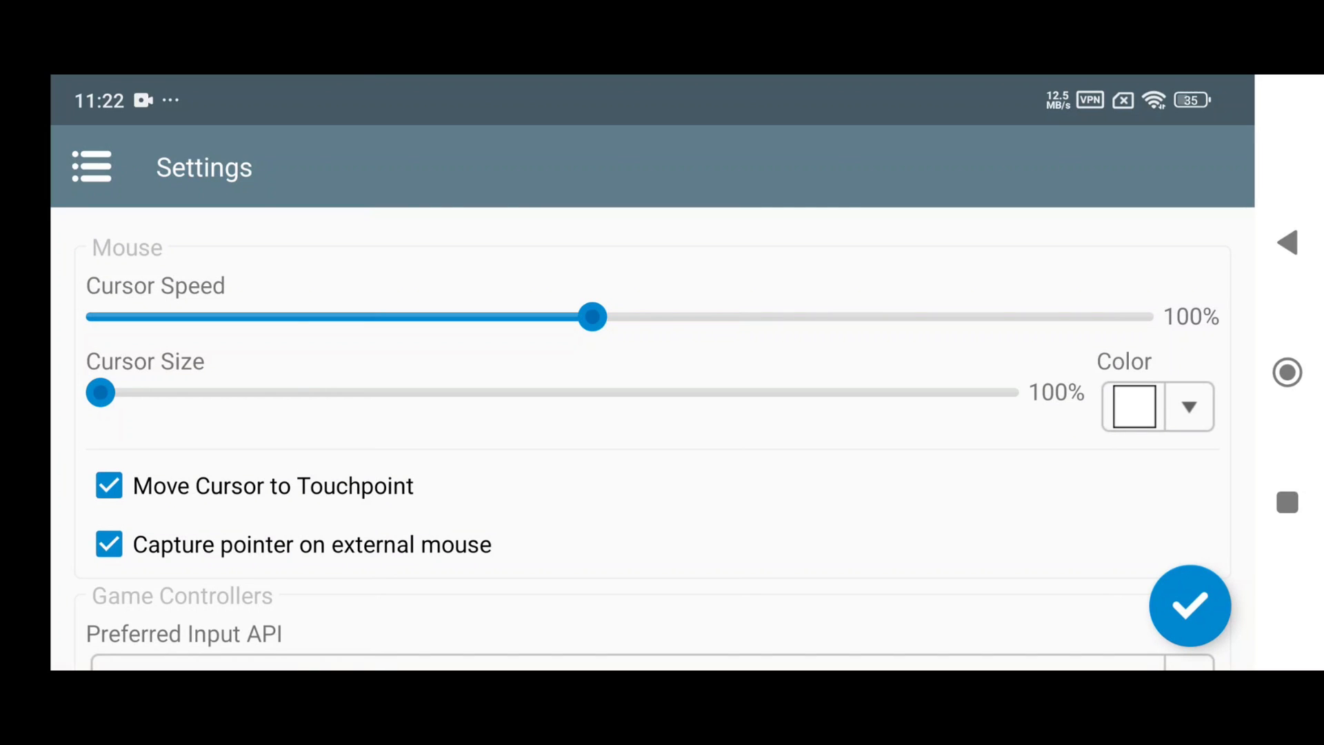
scroll("down", 3)
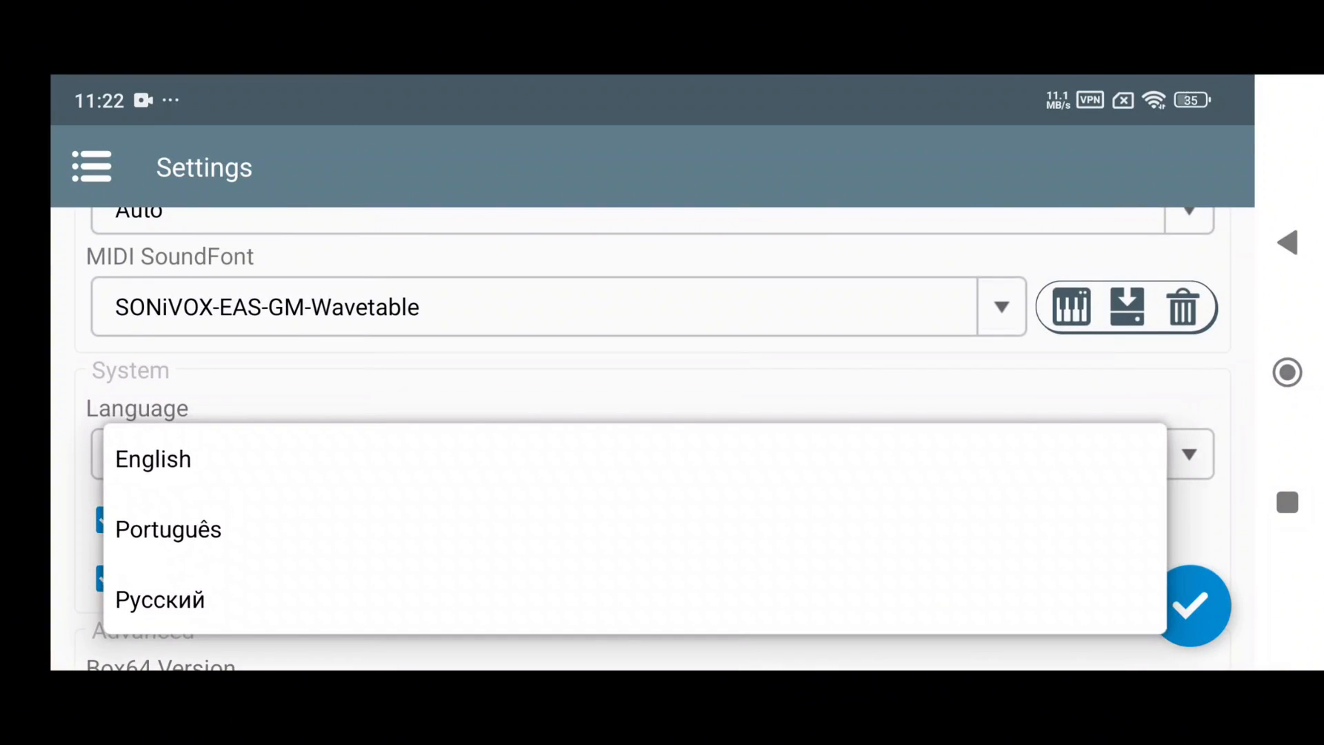
left_click(153, 458)
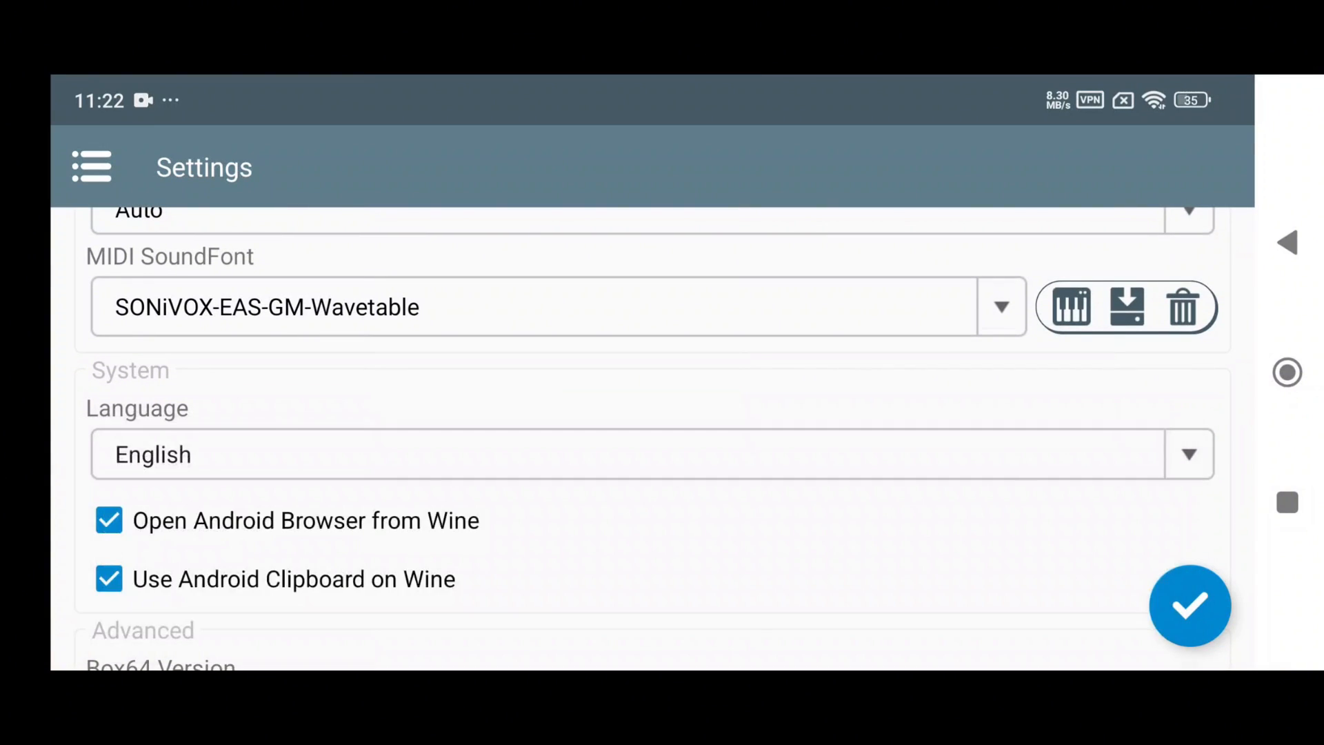
Keep the Box64 version set to 0.3.6.
scroll("down", 3)
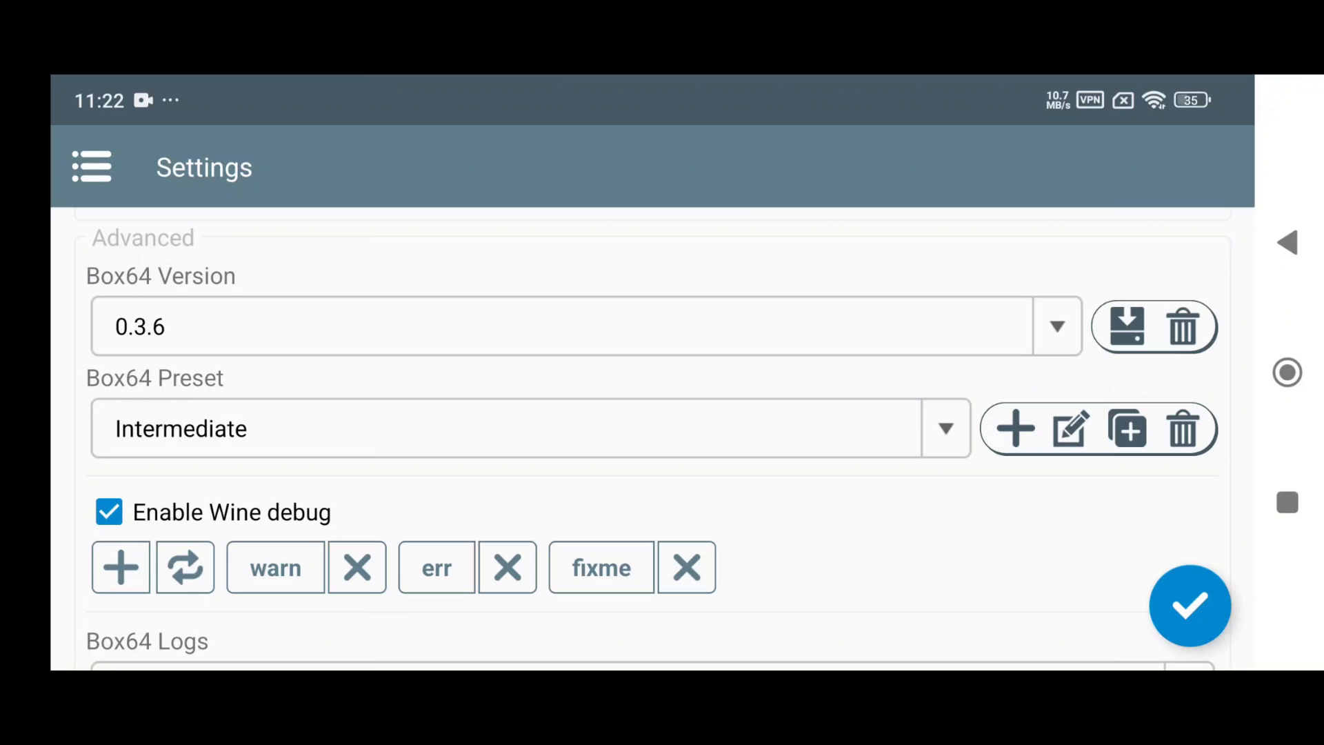
left_click(1057, 326)
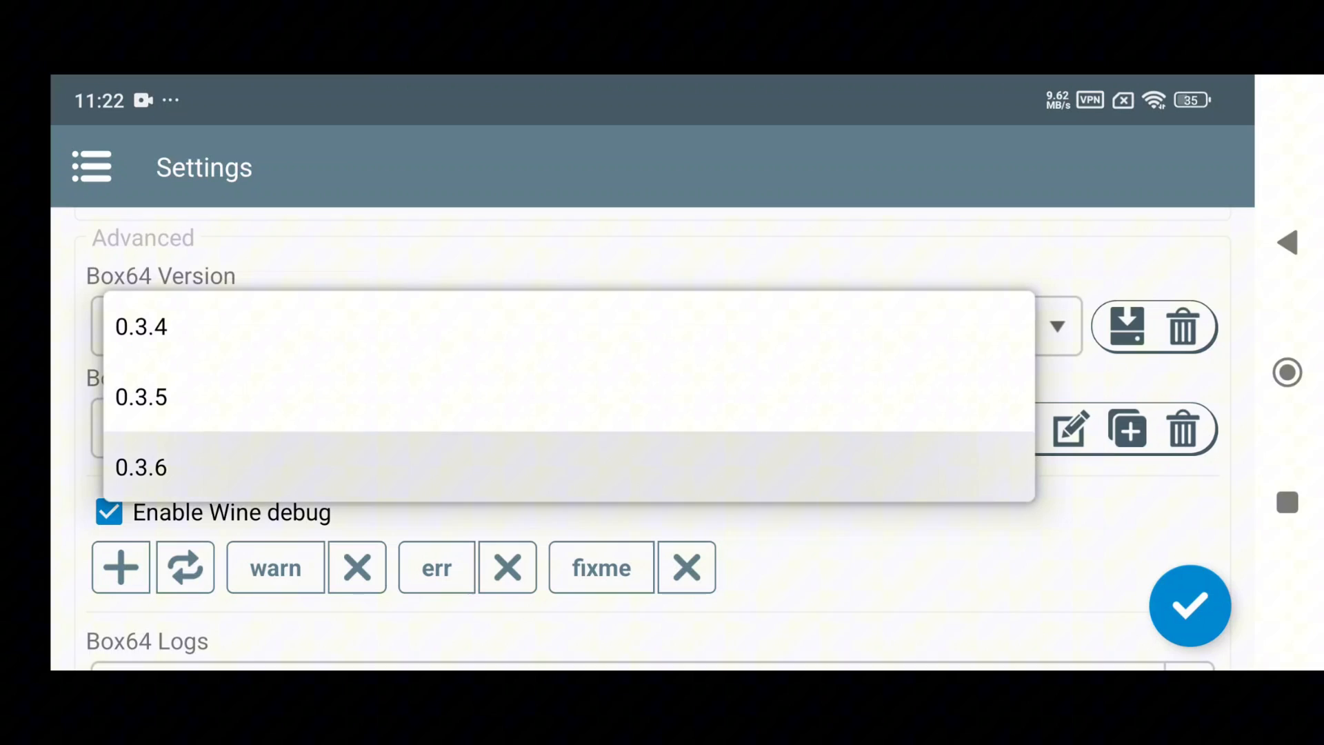
left_click(91, 166)
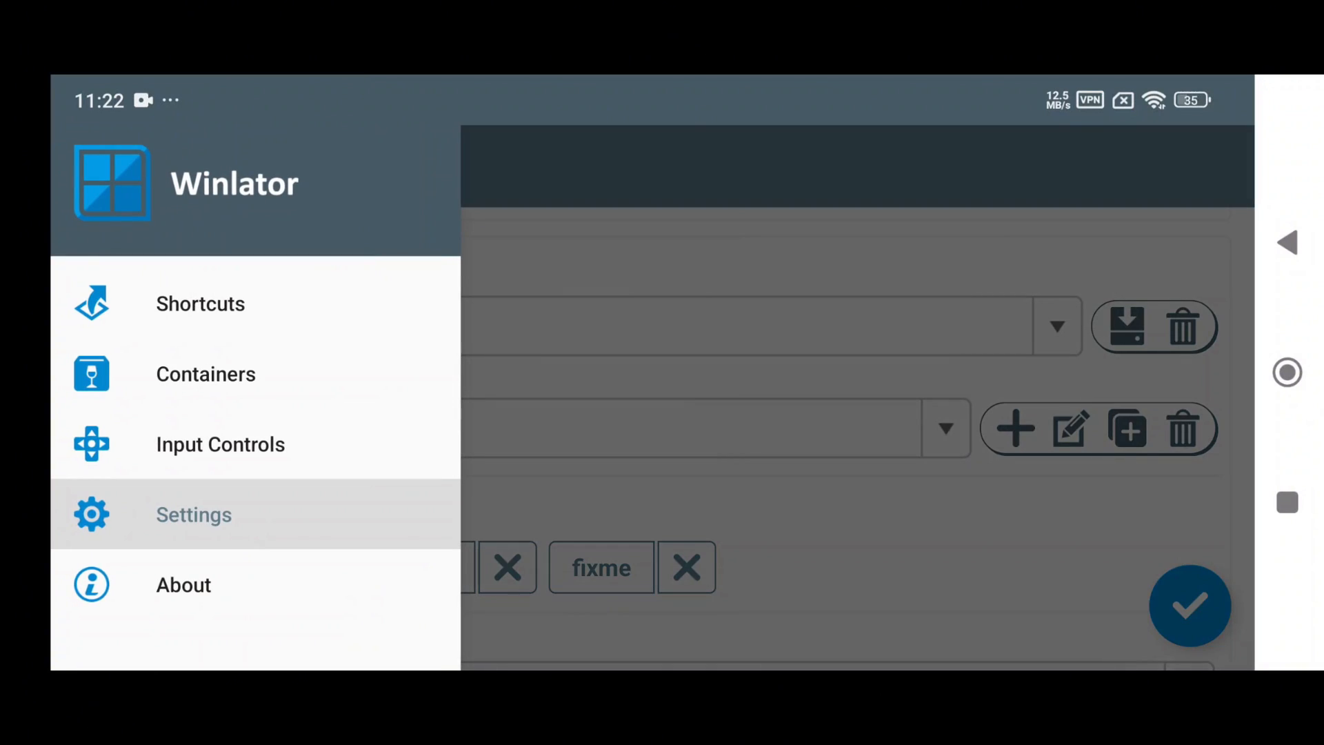
Open Container-1's settings from the containers list.
left_click(205, 373)
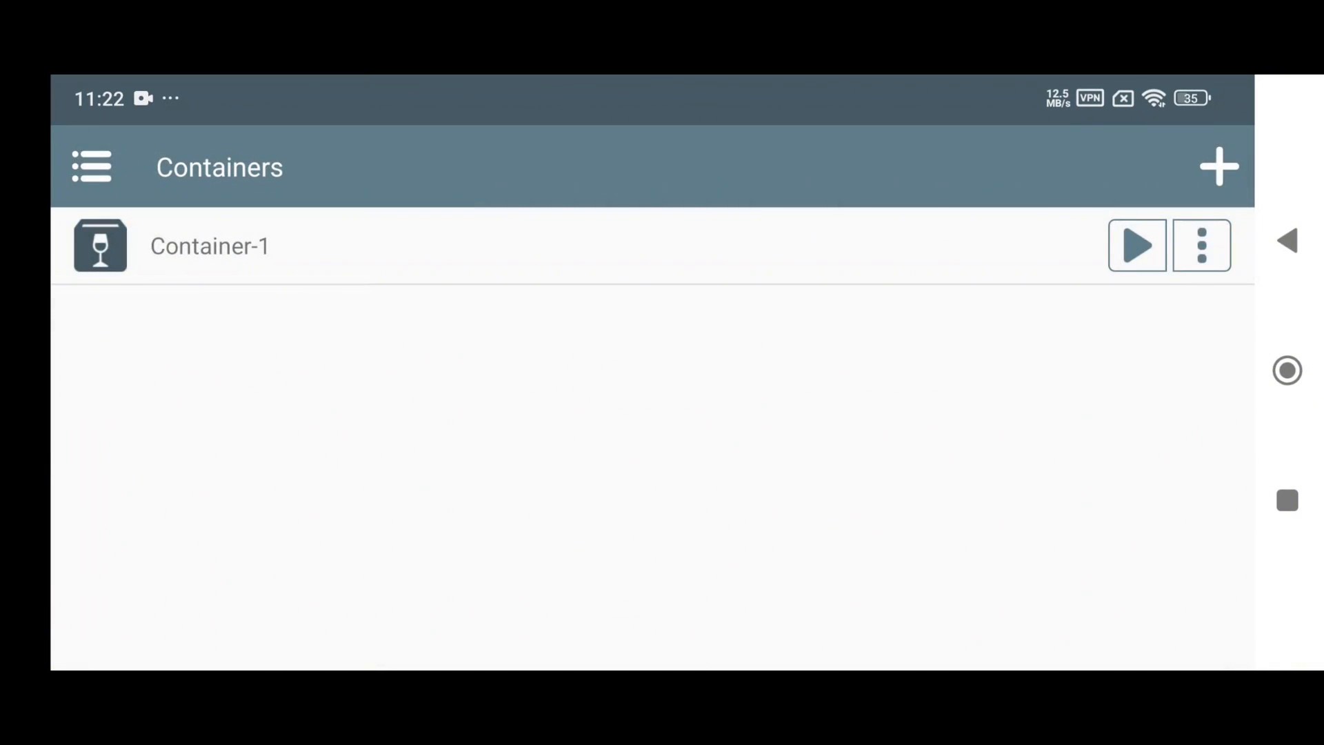
left_click(1201, 245)
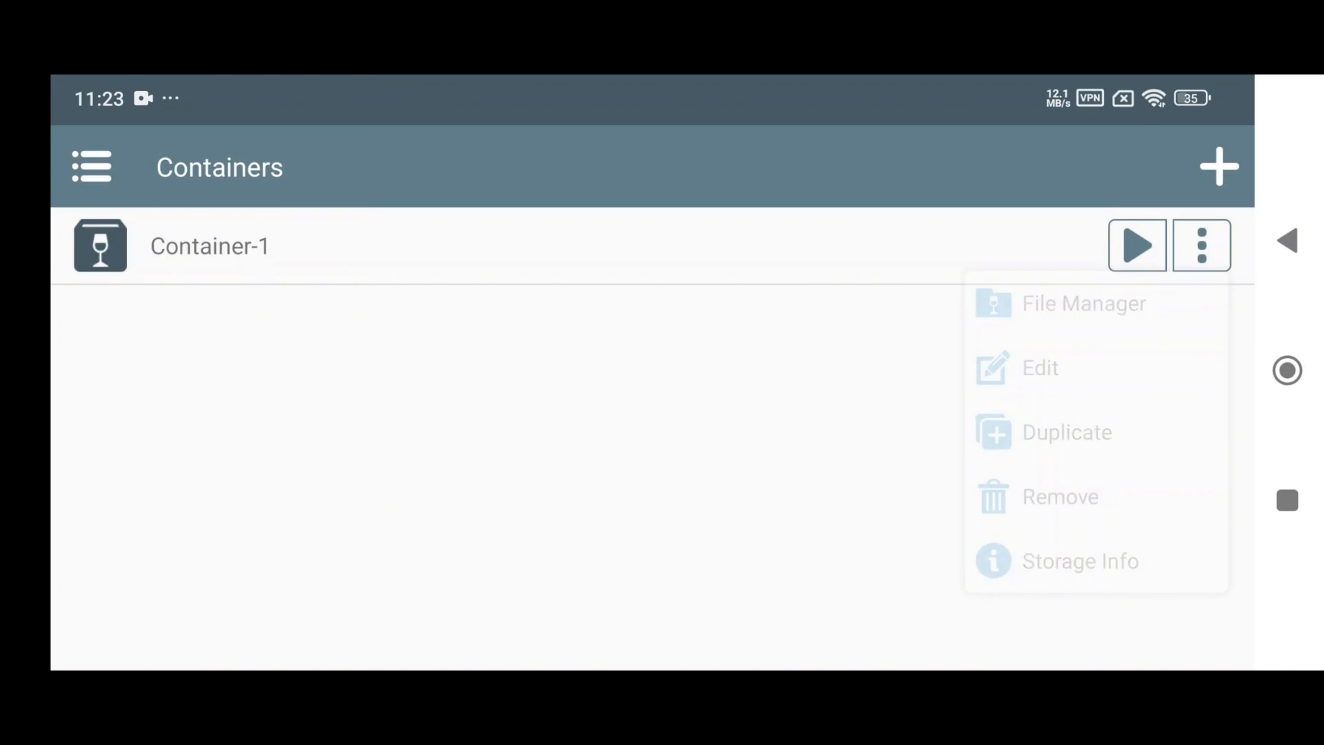
left_click(1039, 367)
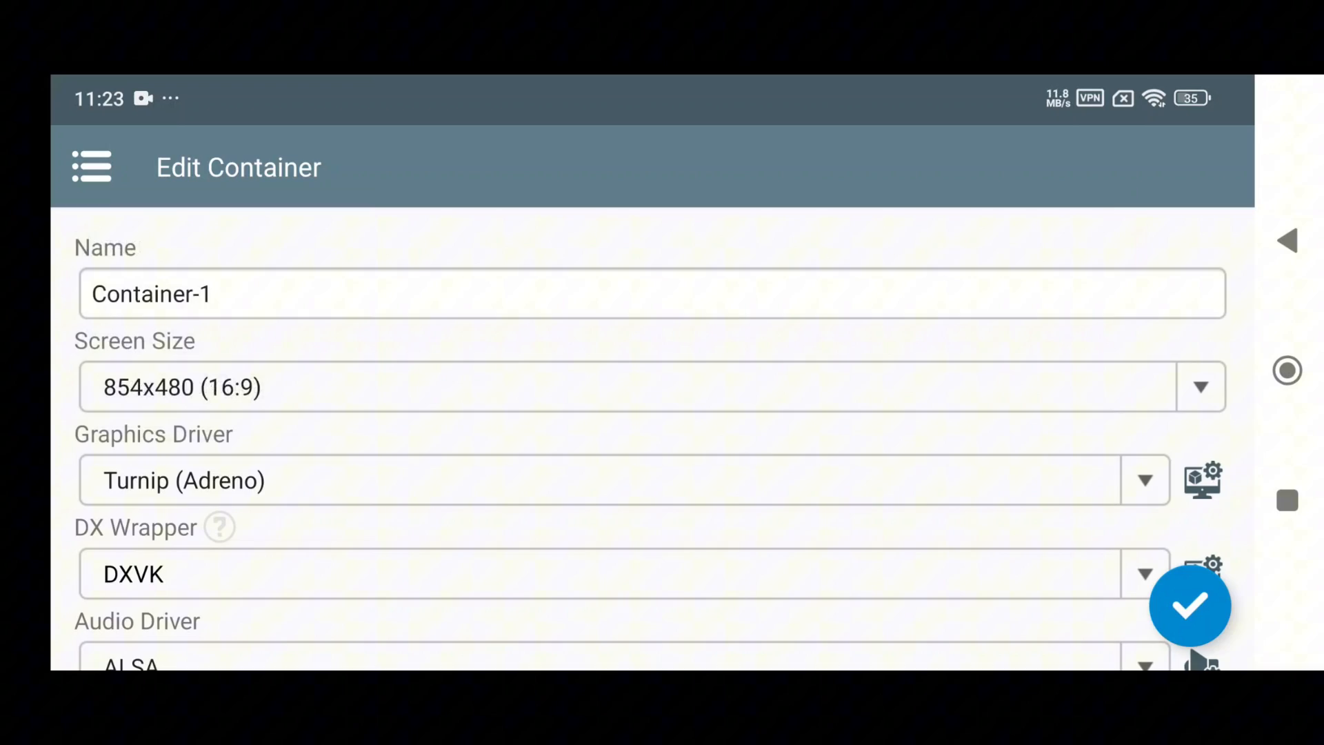
Review the Turnip graphics driver and DXVK wrapper configurations, then close them.
left_click(1203, 479)
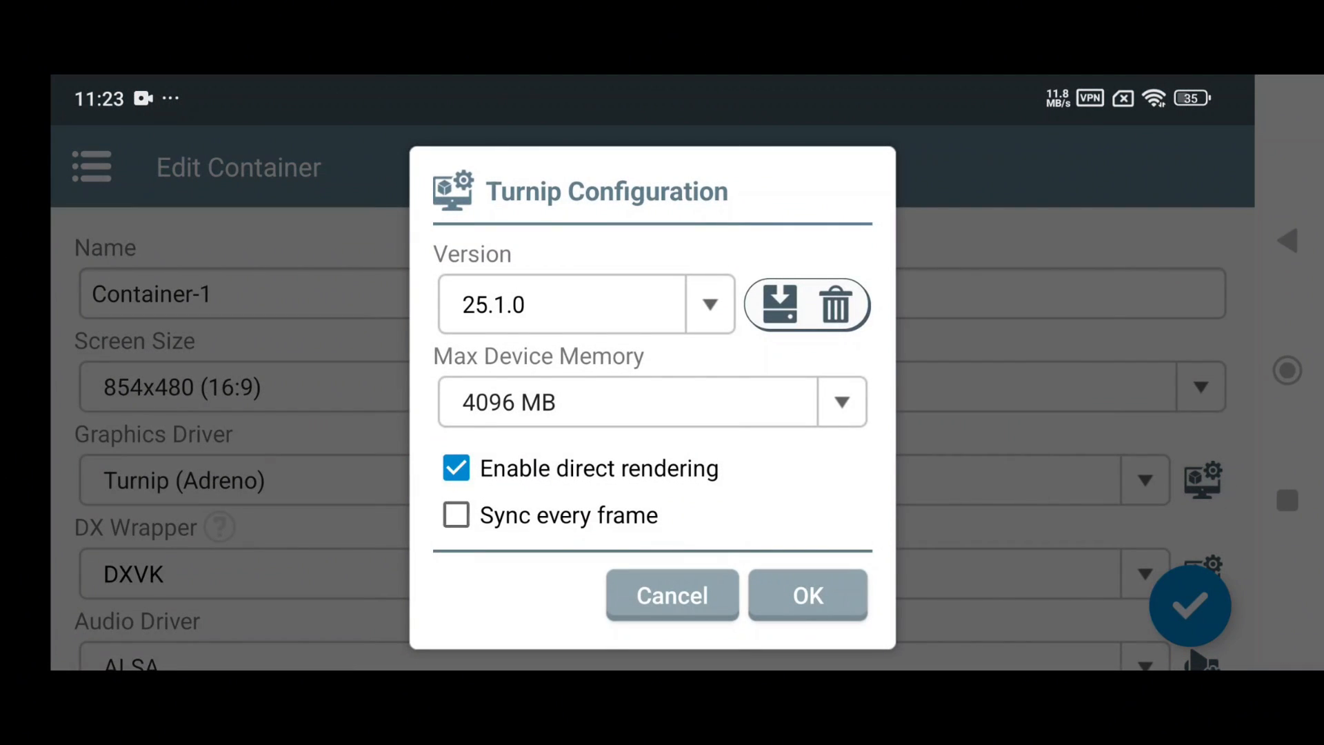
left_click(563, 304)
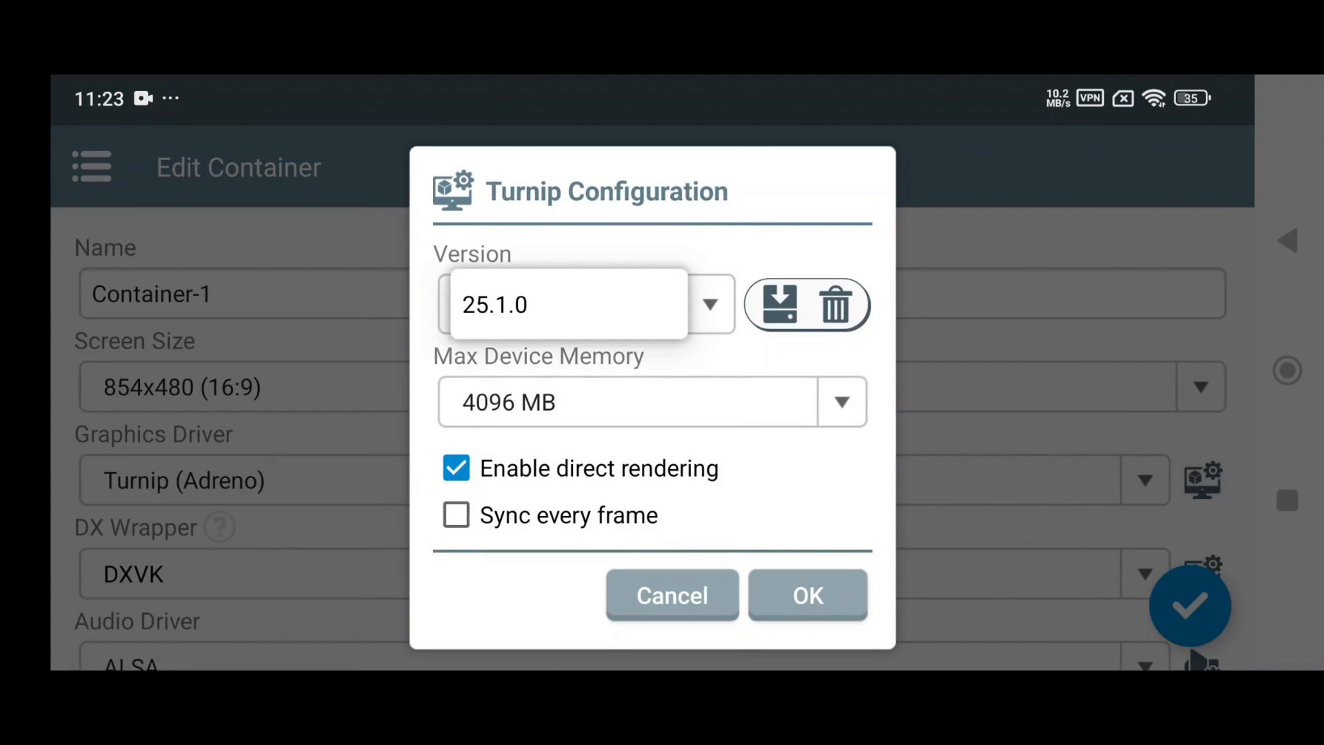
left_click(805, 595)
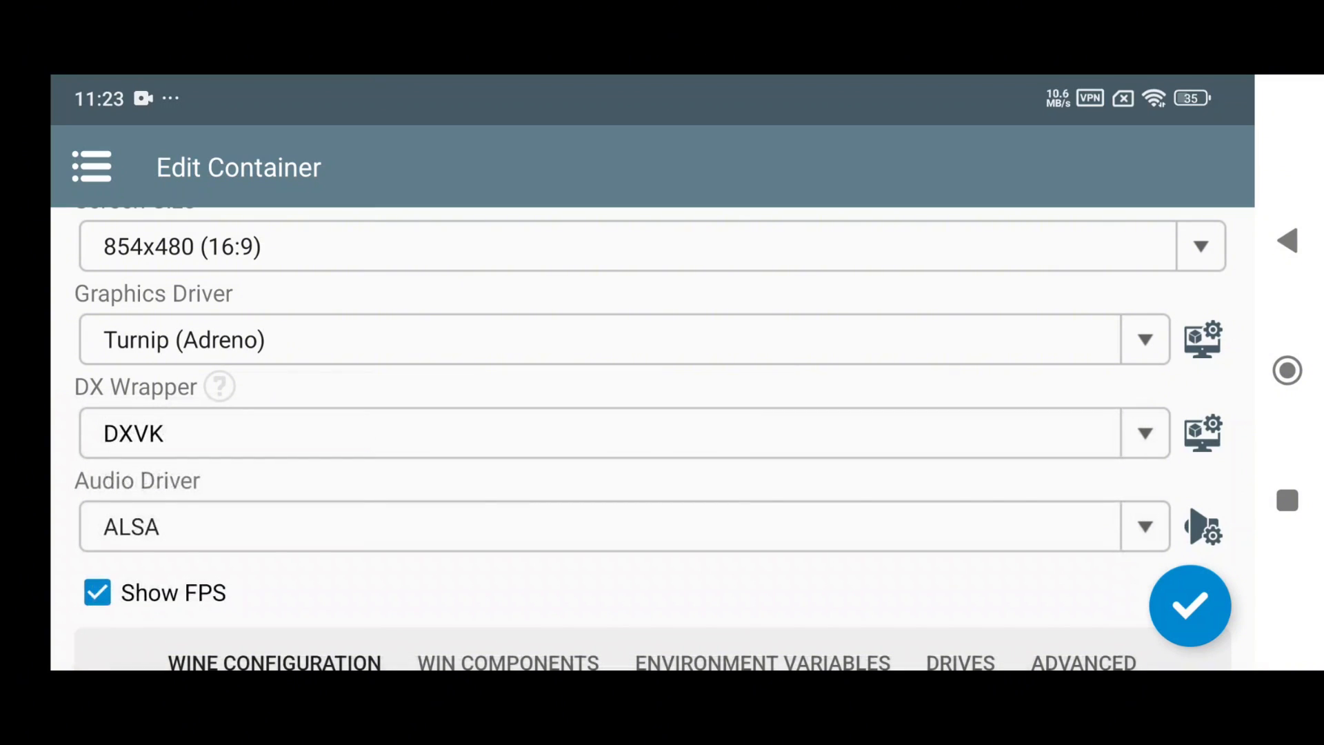
left_click(1203, 432)
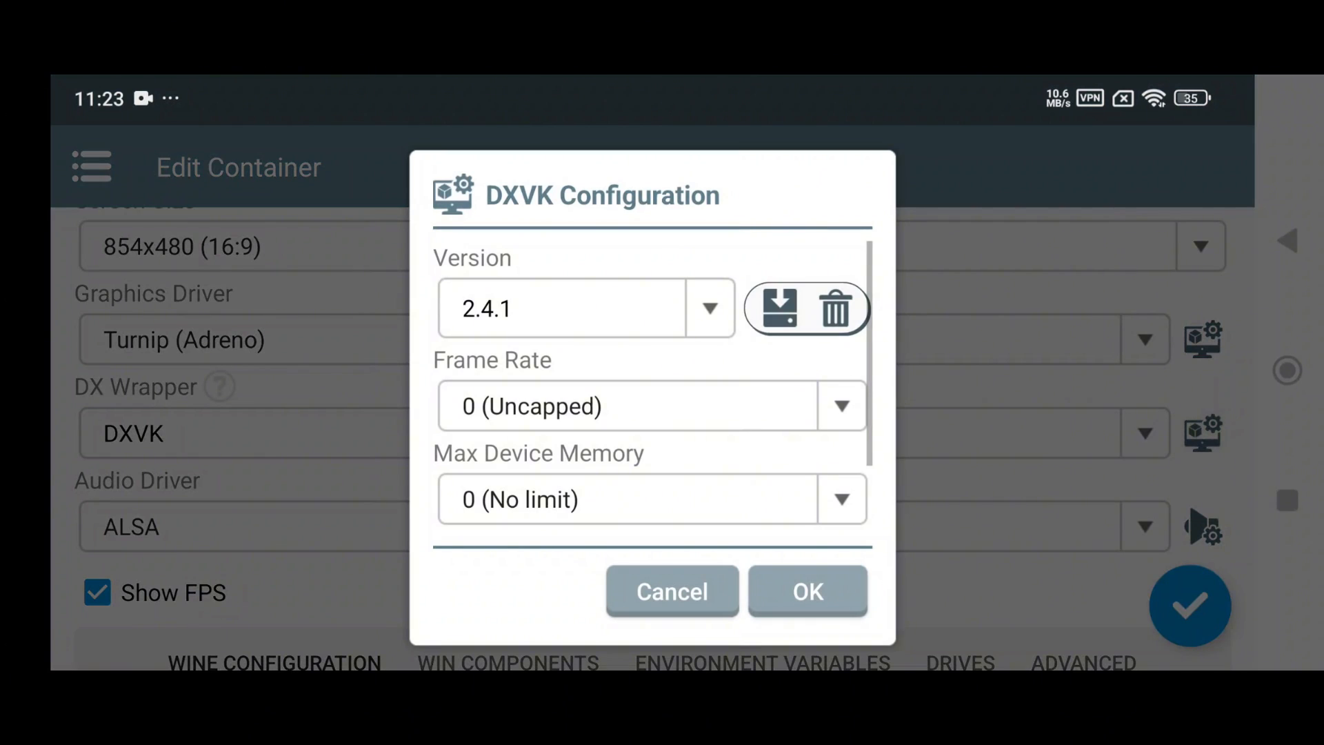
left_click(709, 308)
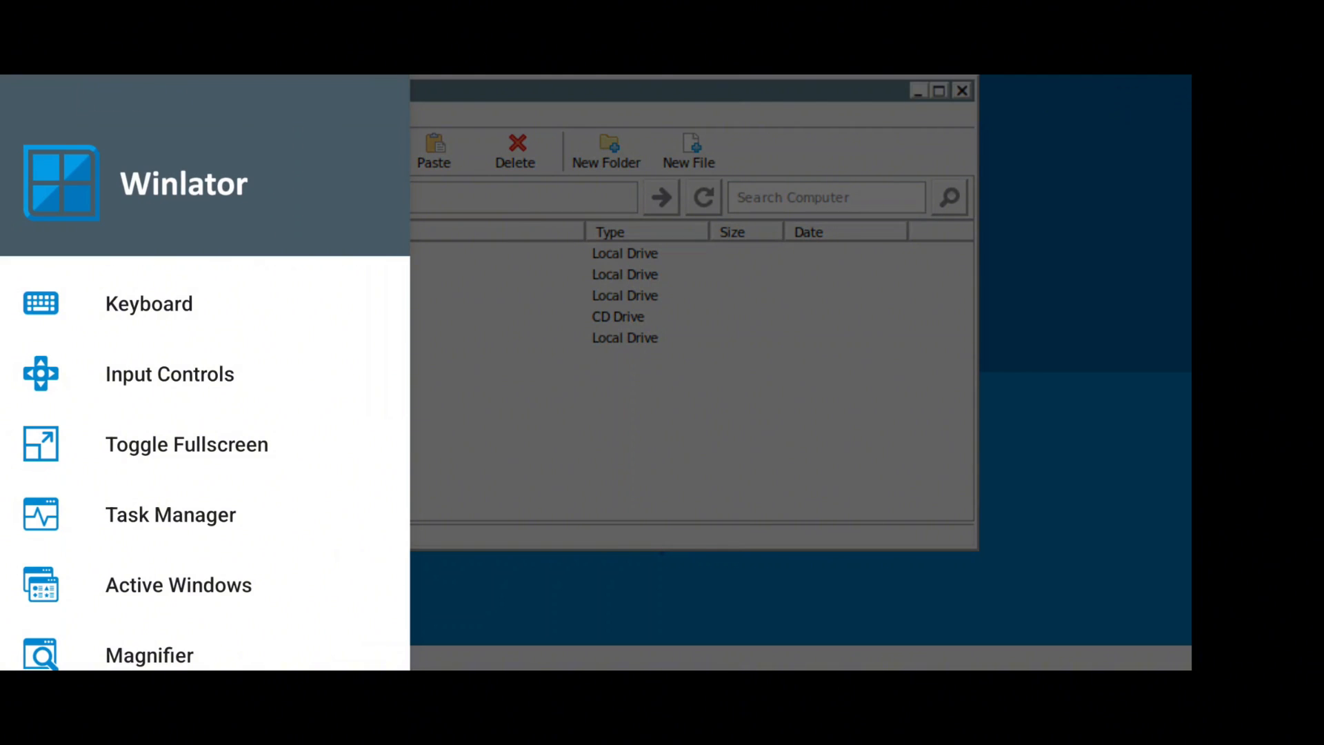
Check the Active Windows list and close it.
left_click(178, 584)
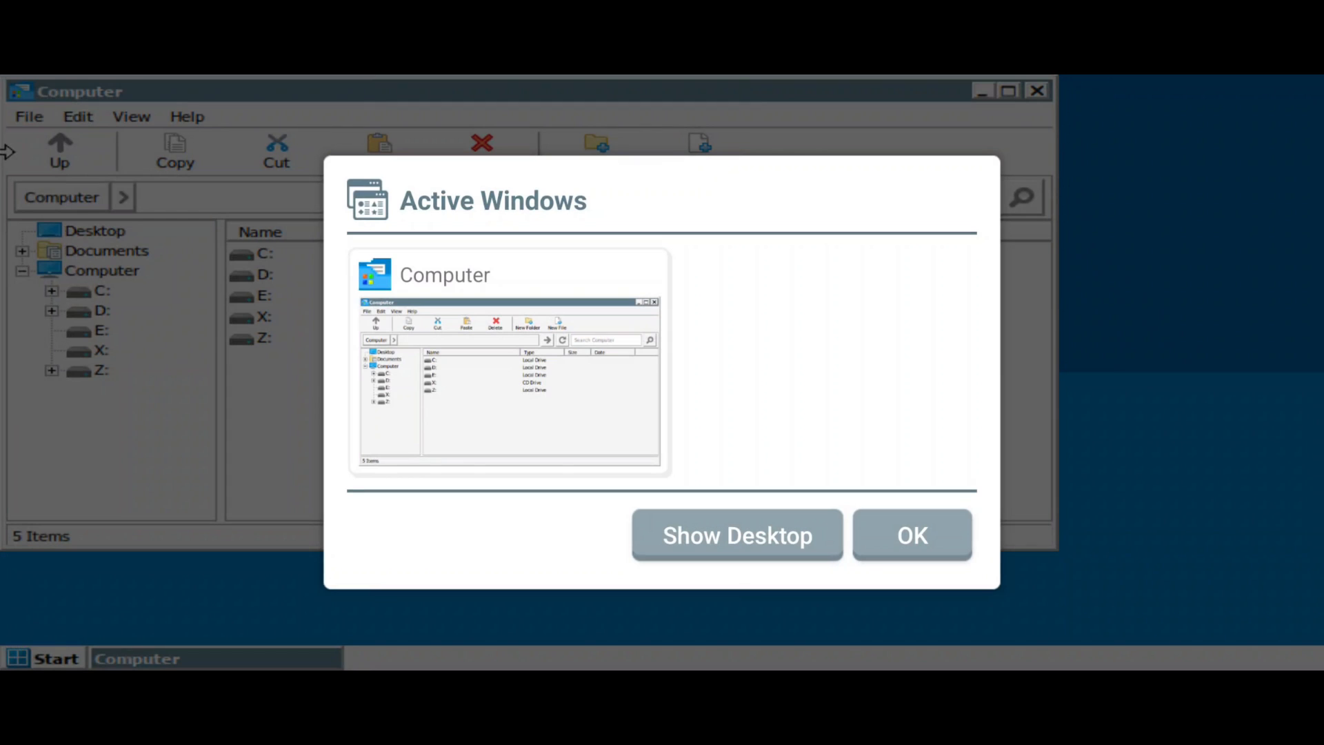
left_click(911, 535)
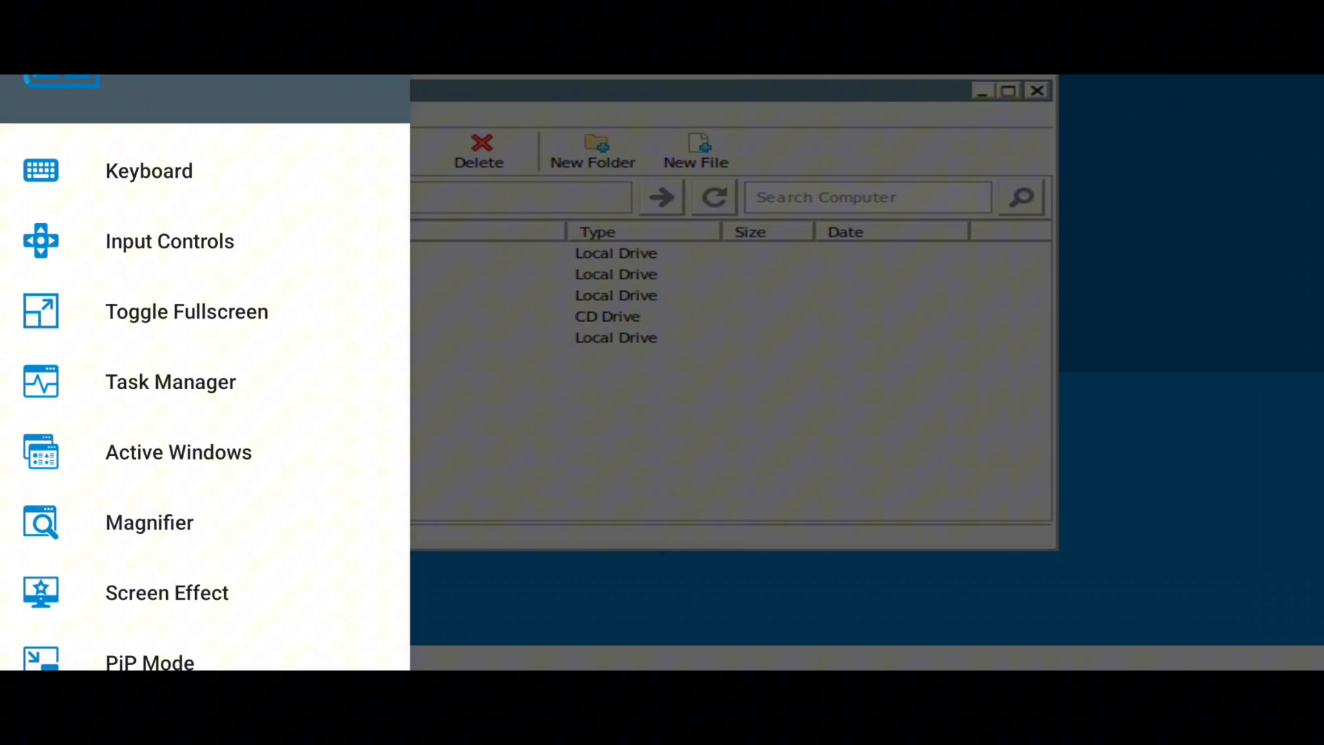
scroll("down", 3)
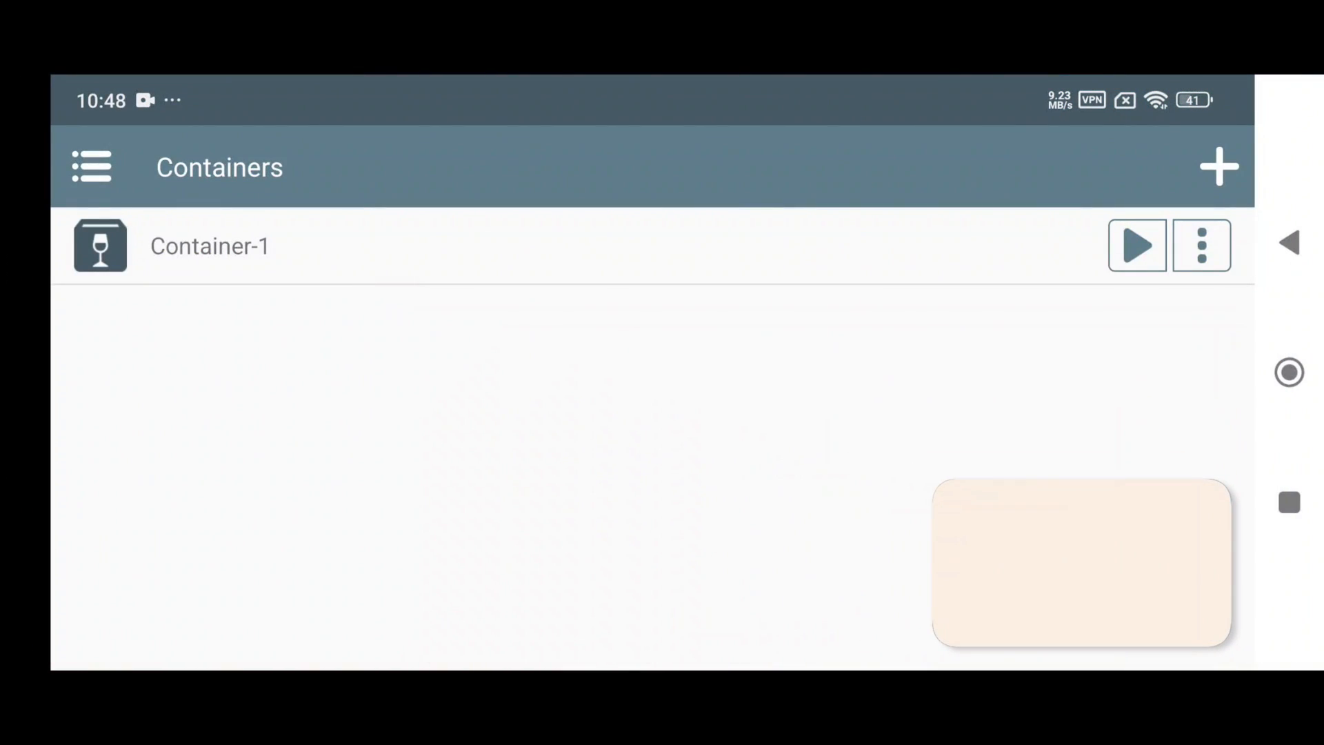
Move the picture-in-picture desktop window over the main navigation.
left_click(1137, 246)
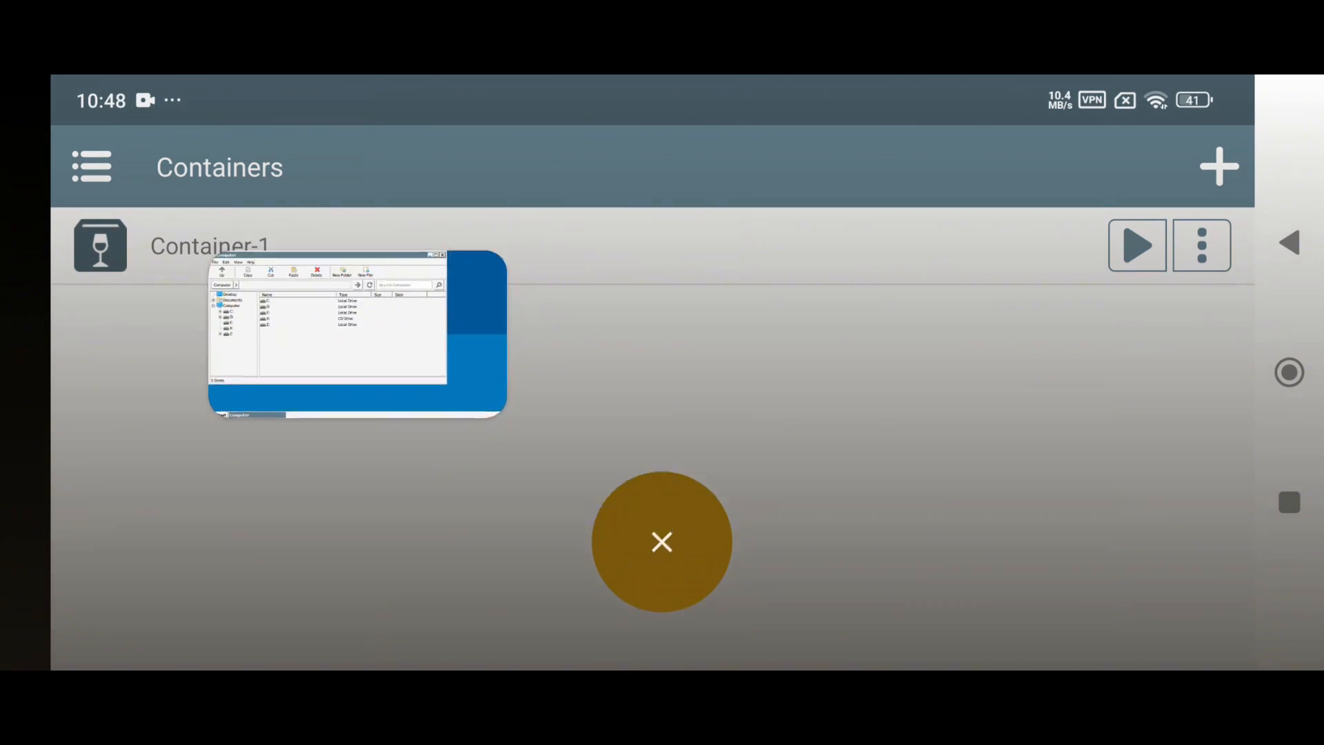
left_click(91, 166)
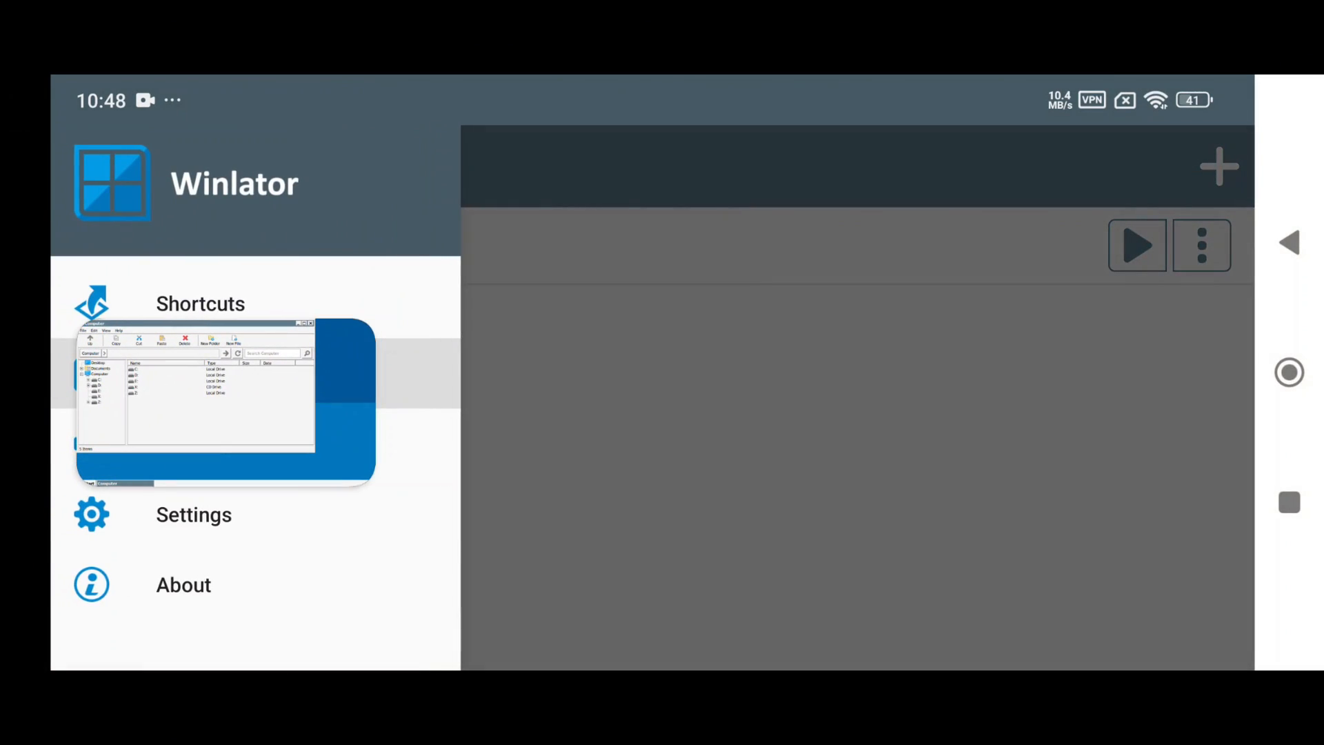
left_click(193, 515)
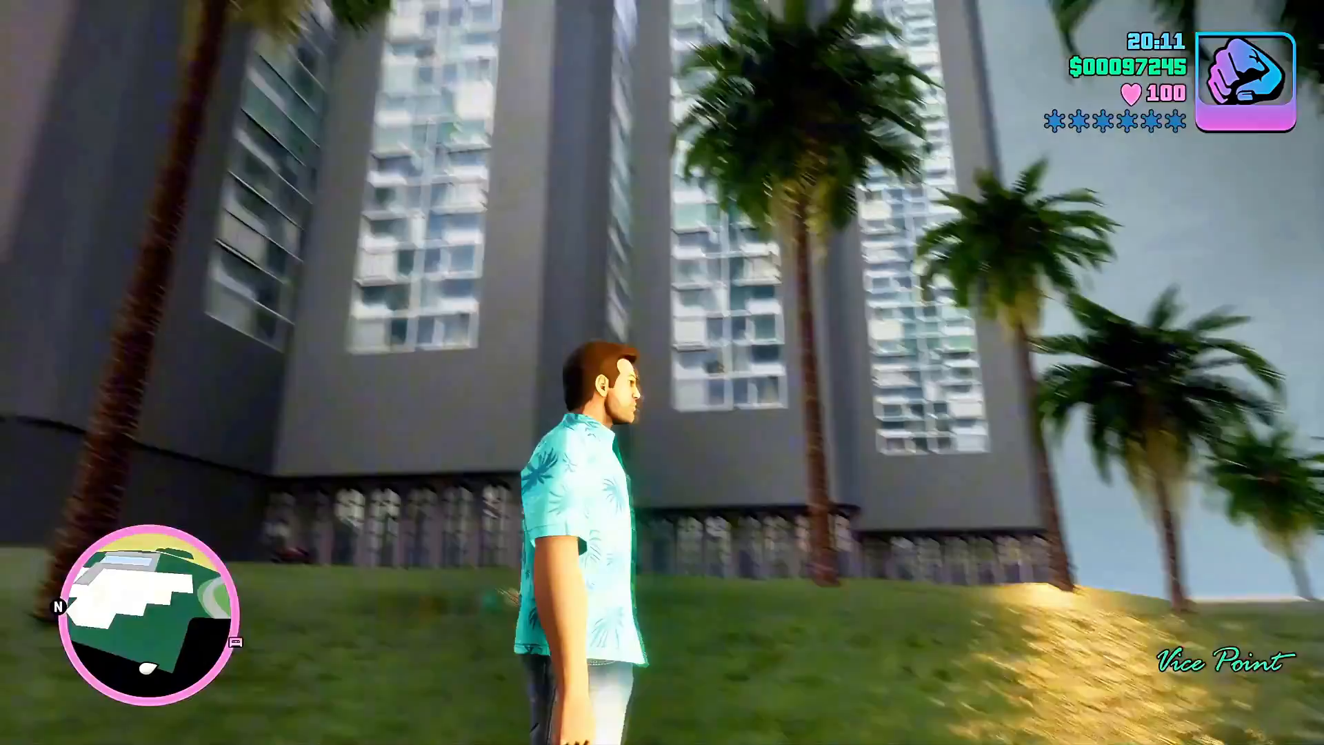
Get into the yellow Infernus and steer it across the lawn back toward the street.
key("w")
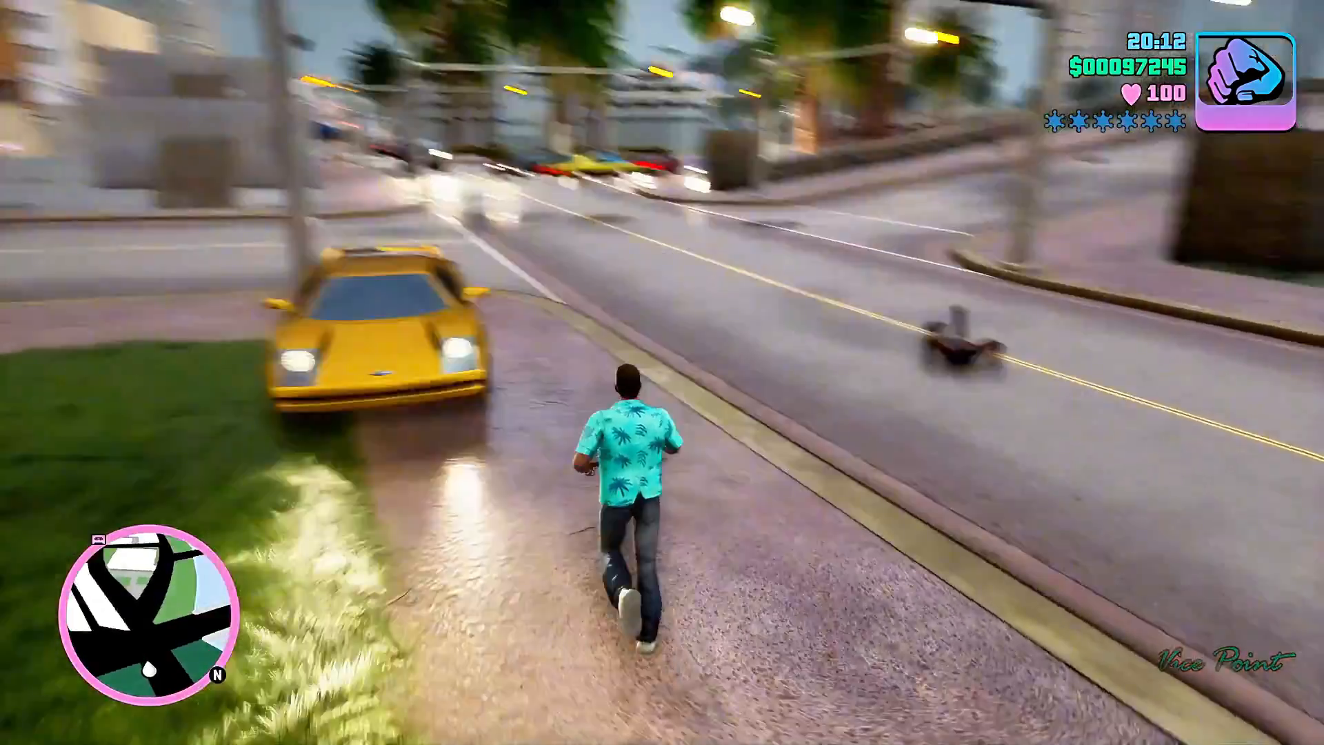
key("w")
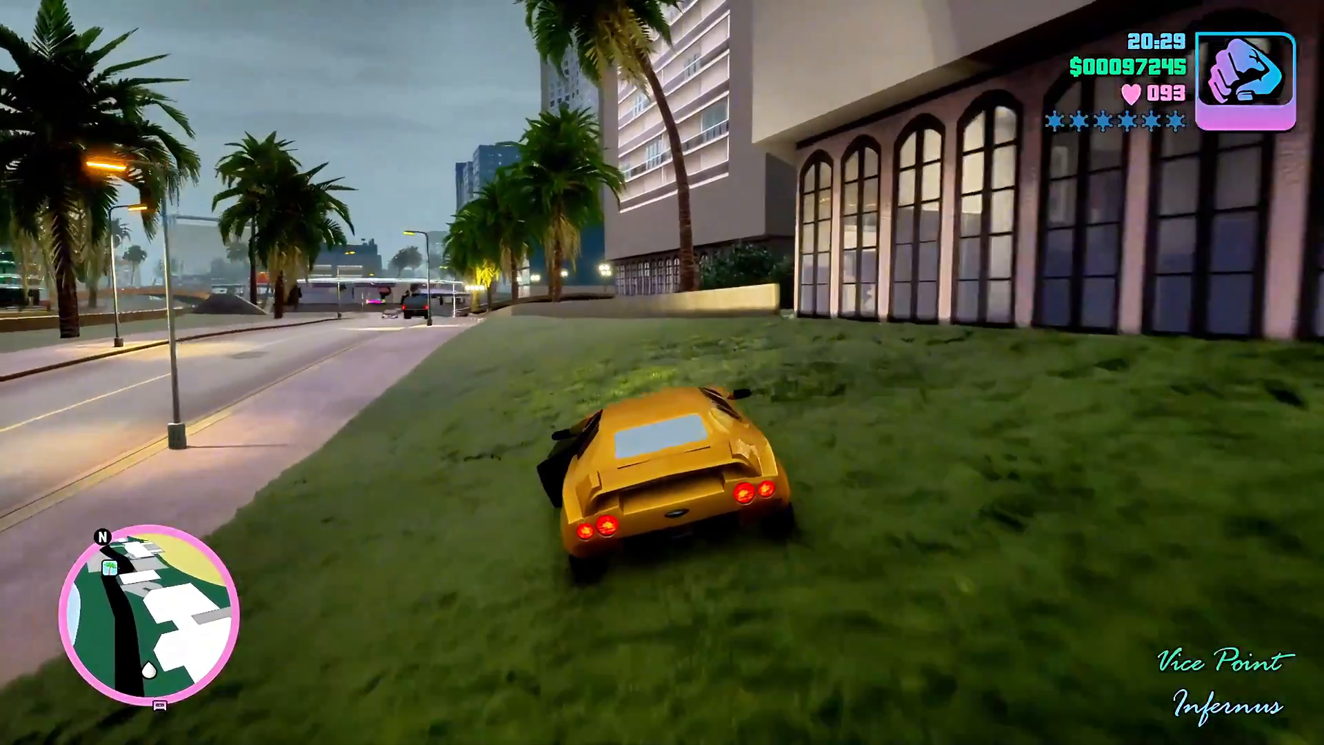
key("w")
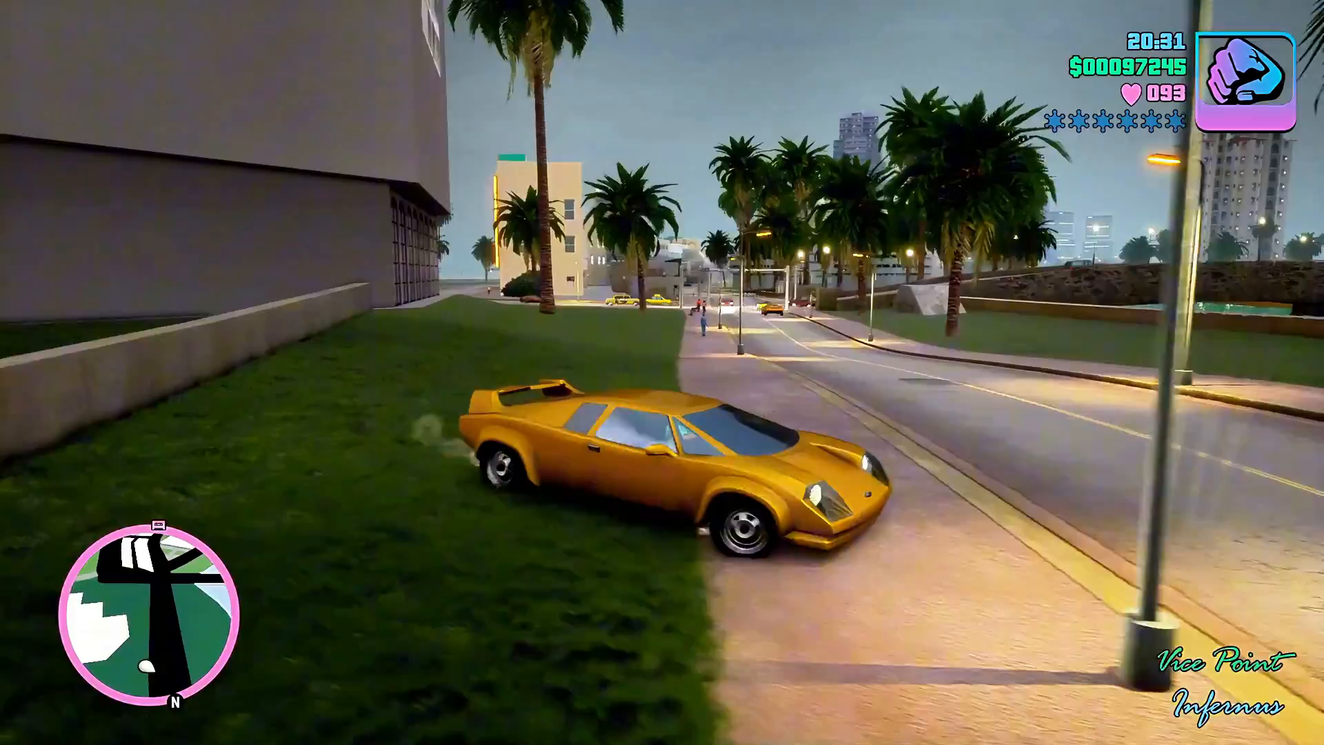
key("w")
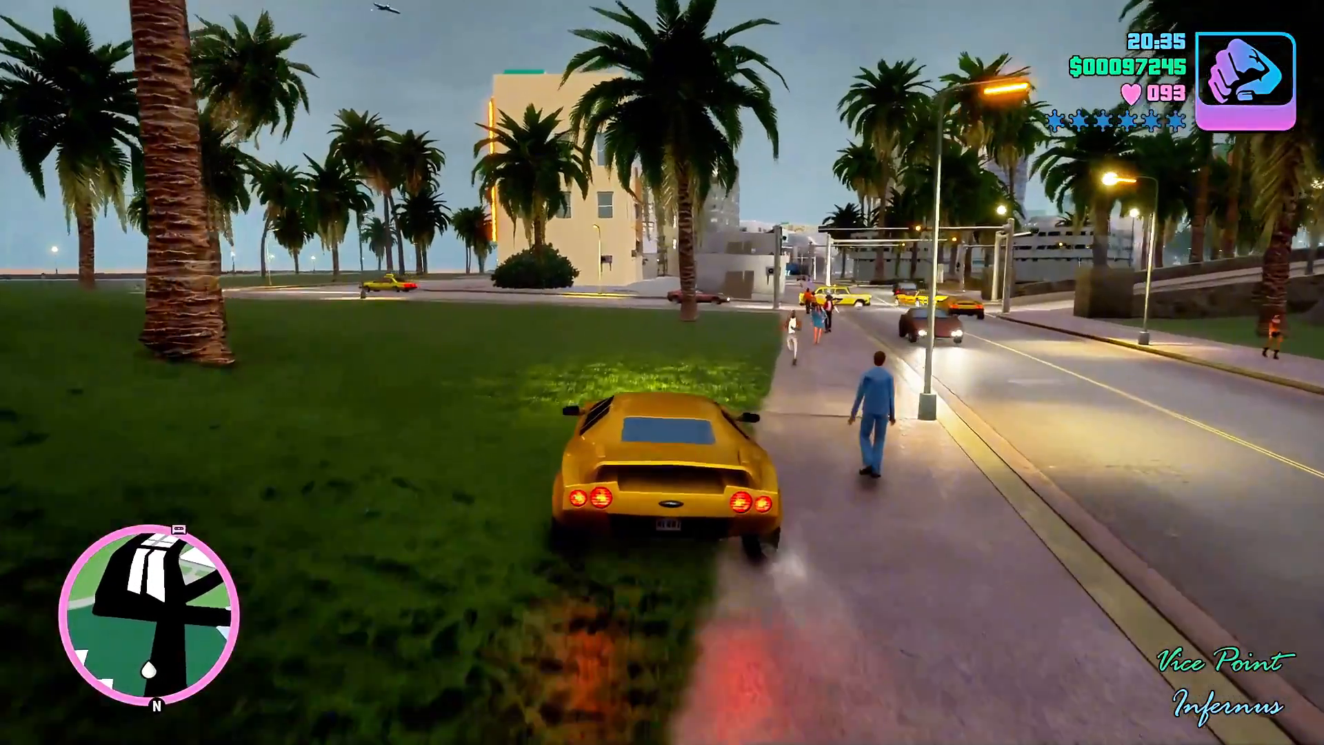
Drive along the grass verge, then run away from the burning car.
key("w")
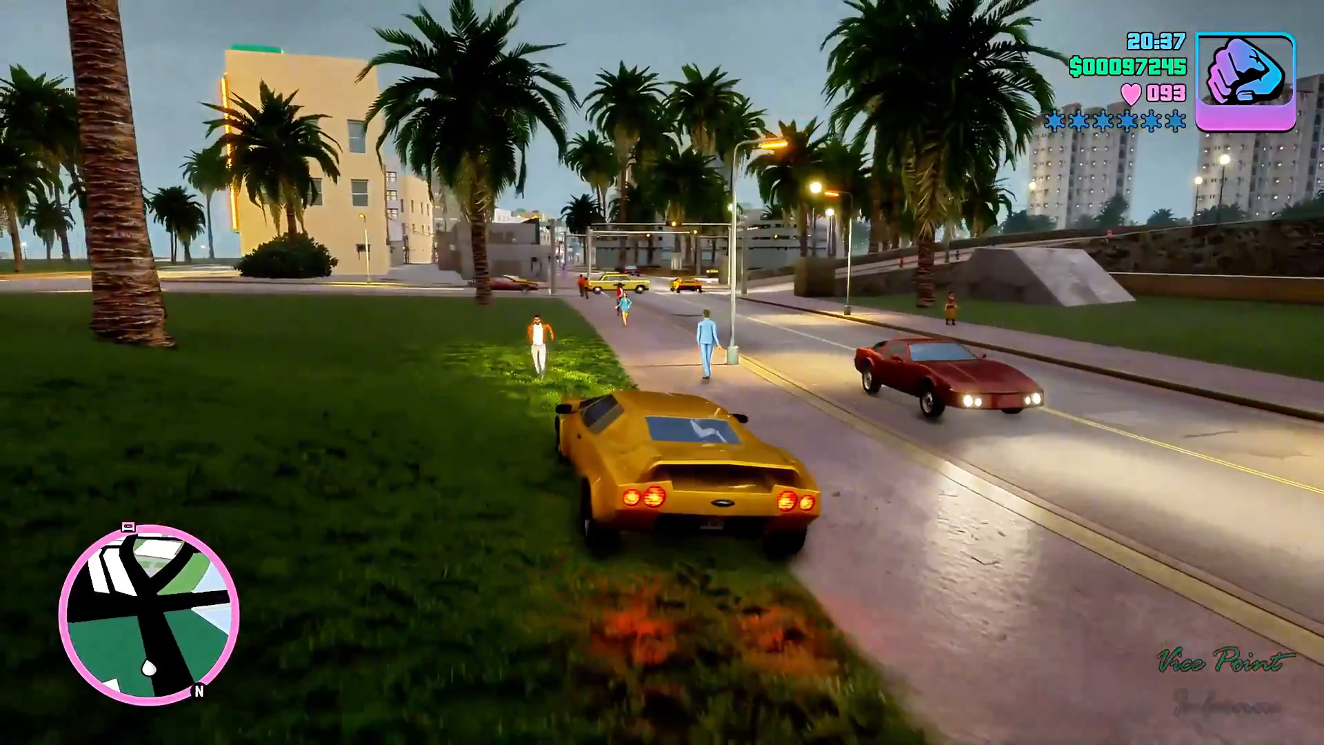
key("w")
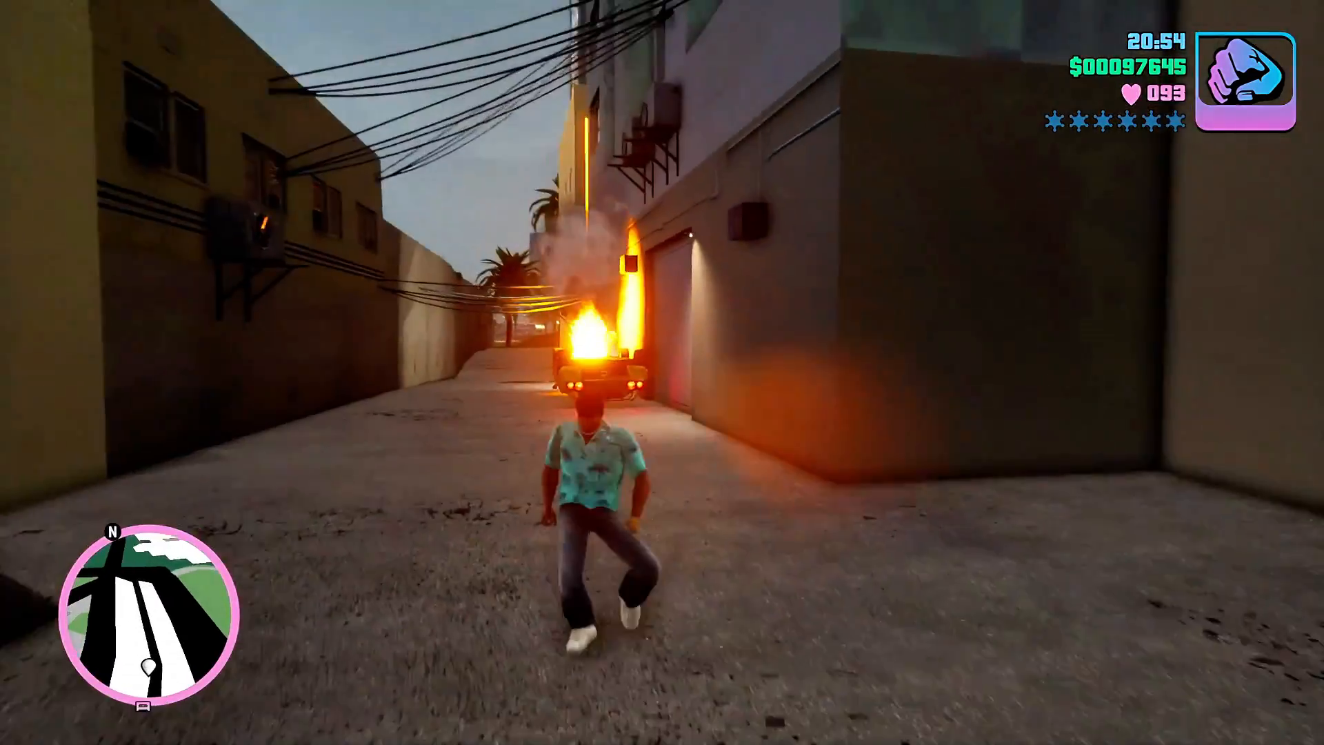
key("w")
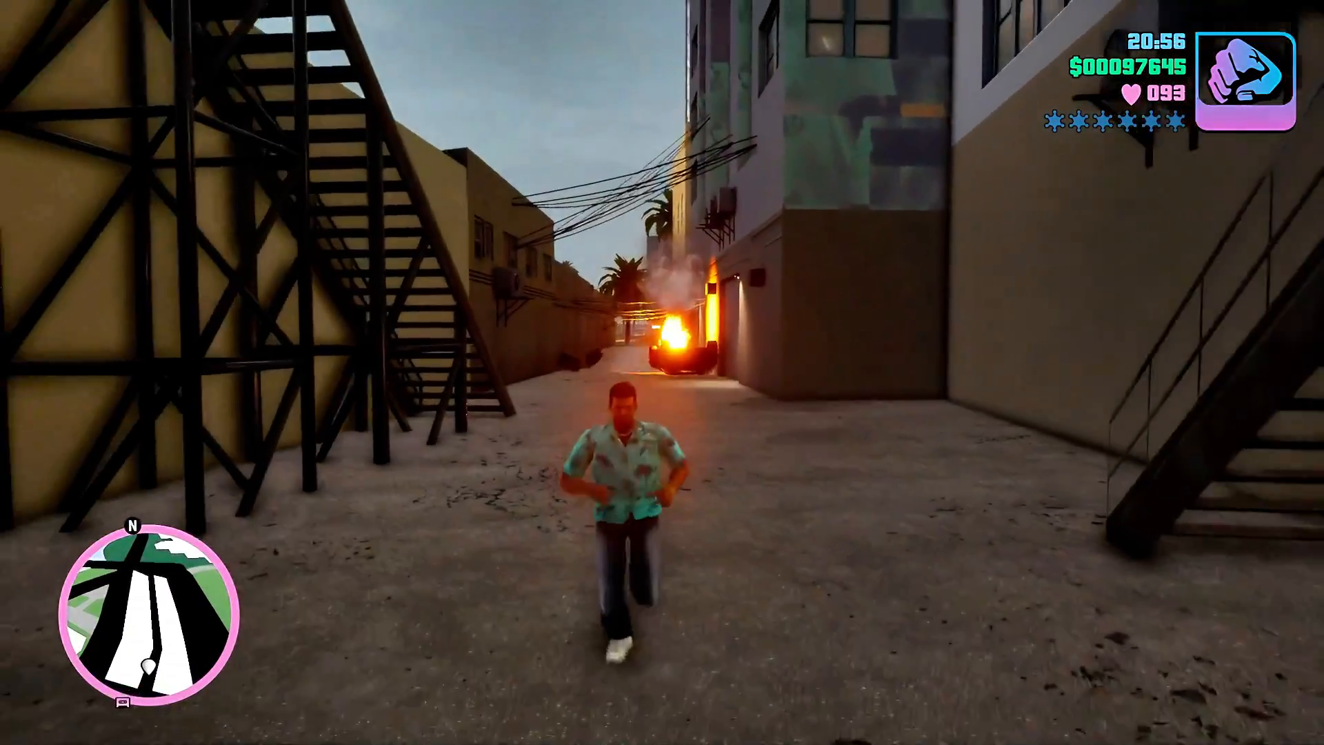